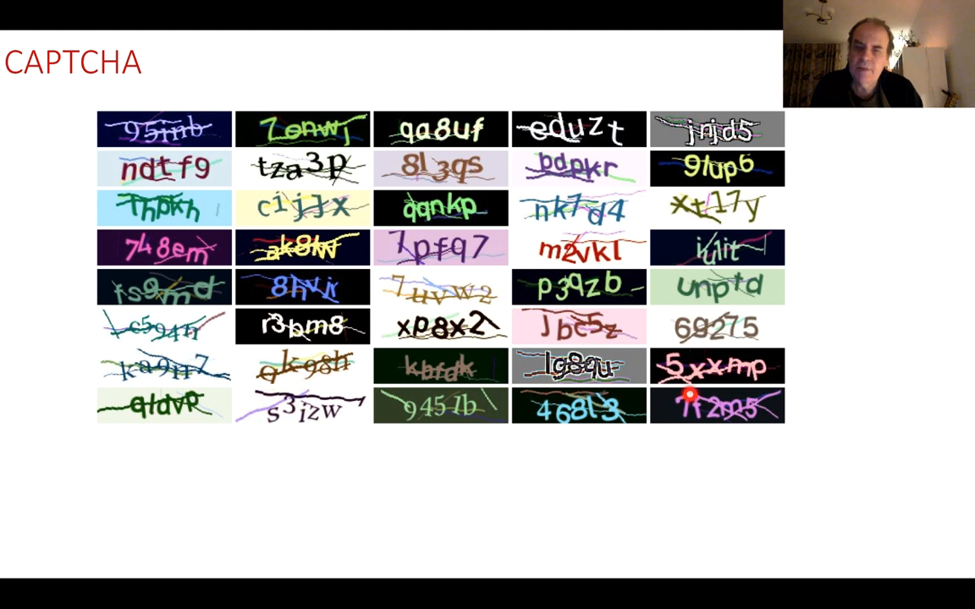
{"action": "mouse_move", "coordinate": [436, 330]}
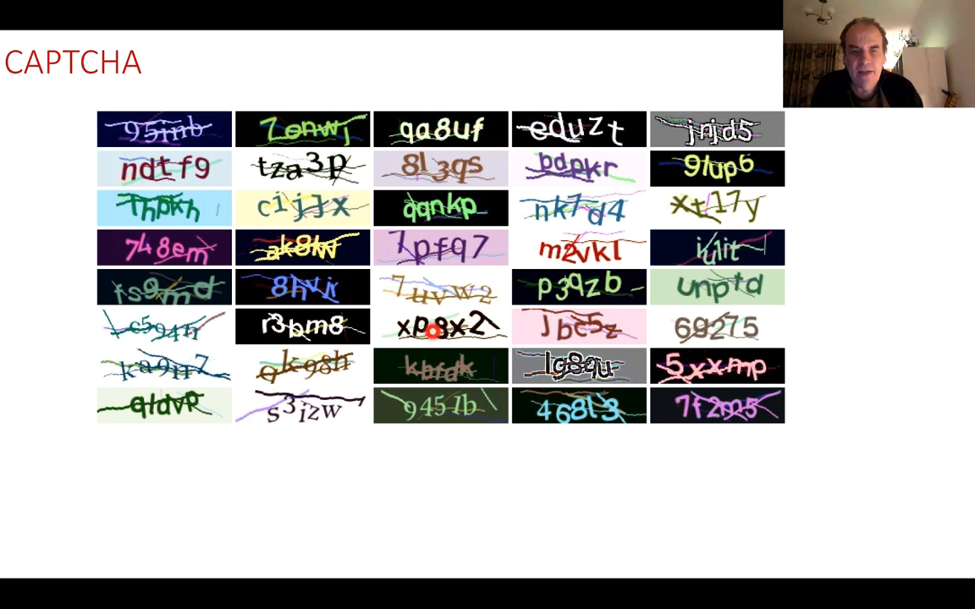
{"action": "mouse_move", "coordinate": [167, 201]}
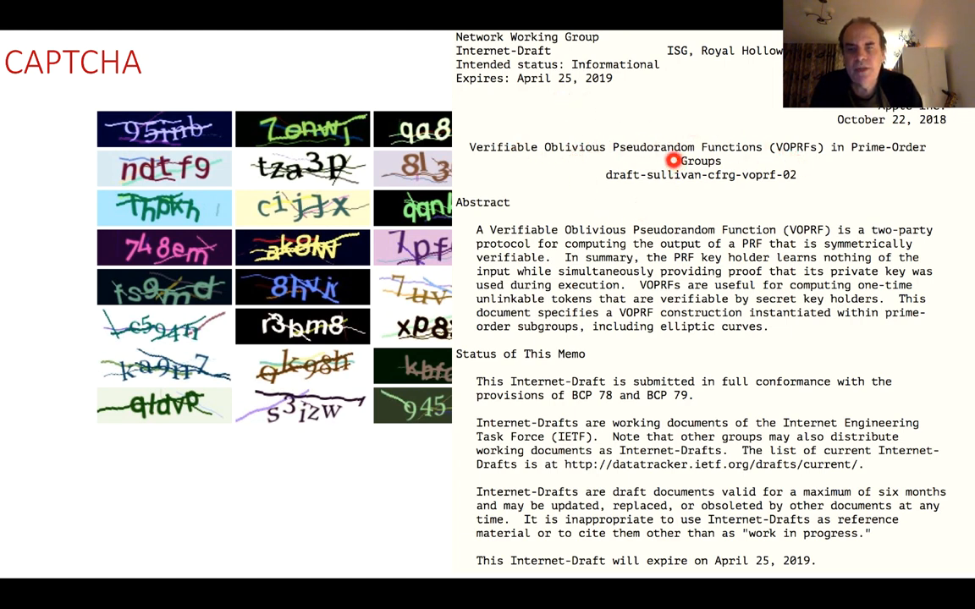
{"action": "mouse_move", "coordinate": [205, 158]}
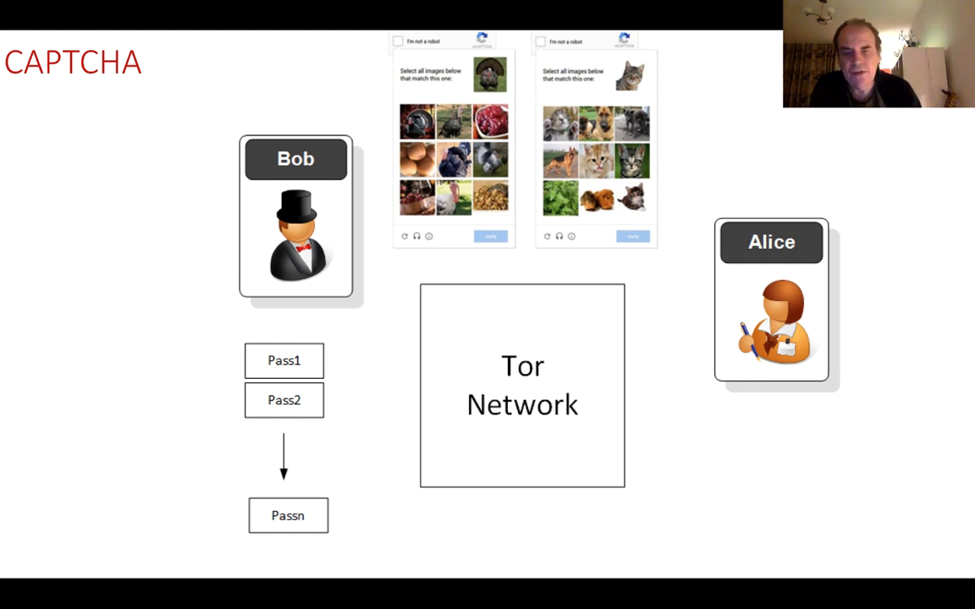
{"action": "key", "text": "Right"}
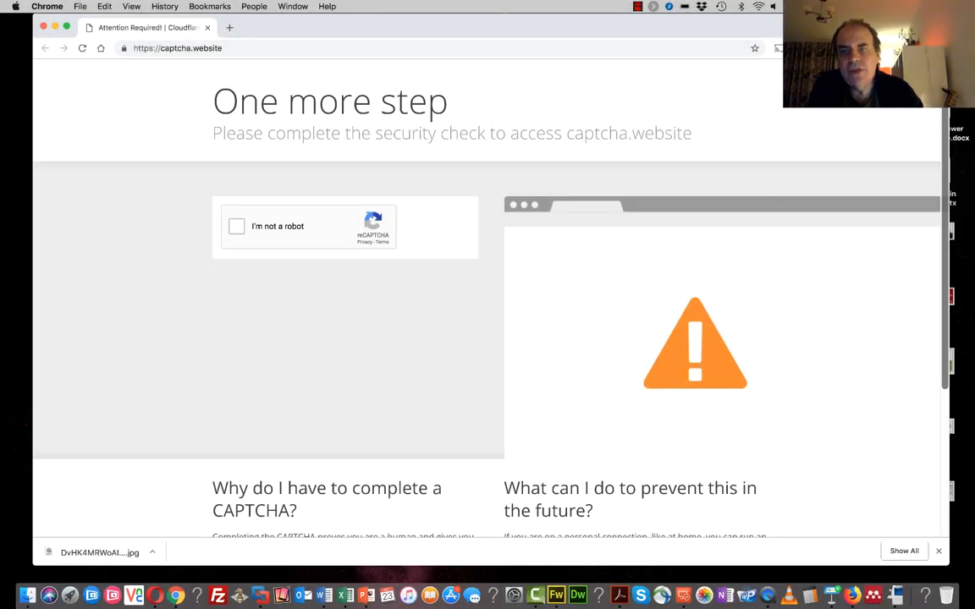
Open the Privacy Pass extension popup to show its 60 available passes
{"action": "left_click", "coordinate": [776, 89]}
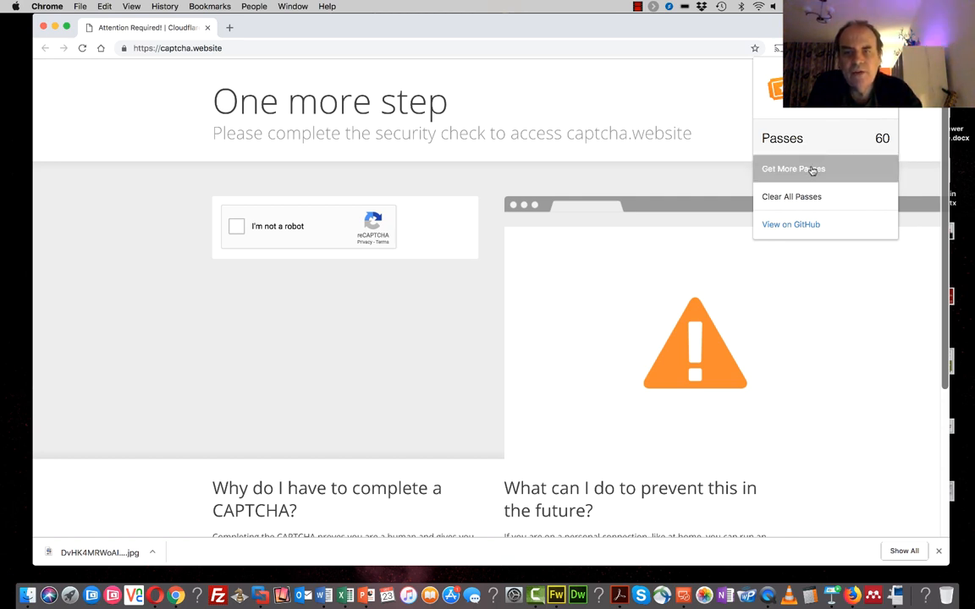
{"action": "mouse_move", "coordinate": [238, 230]}
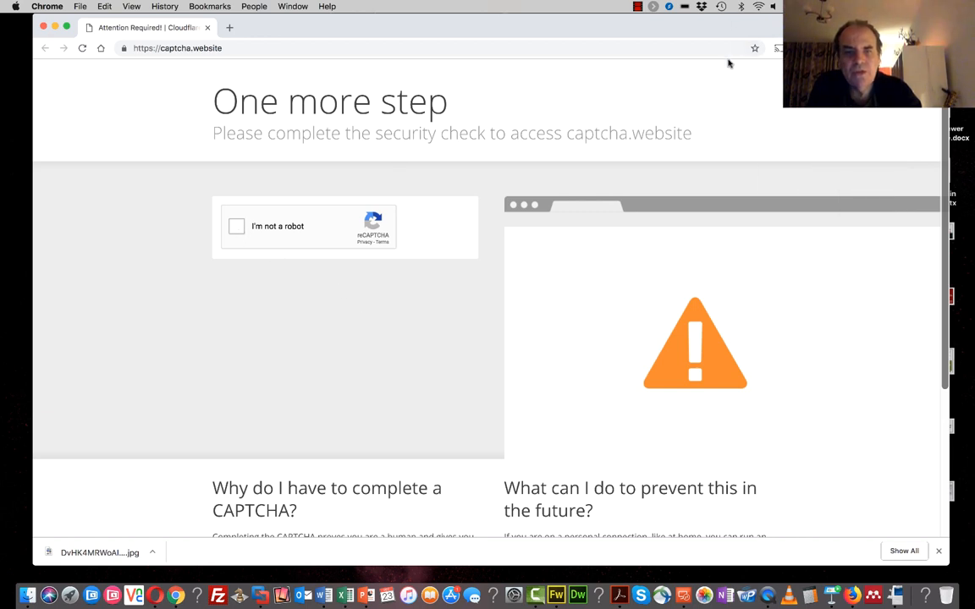
Tick the 'I'm not a robot' reCAPTCHA and show the extension's 60 passes while the page reloads
{"action": "left_click", "coordinate": [236, 226]}
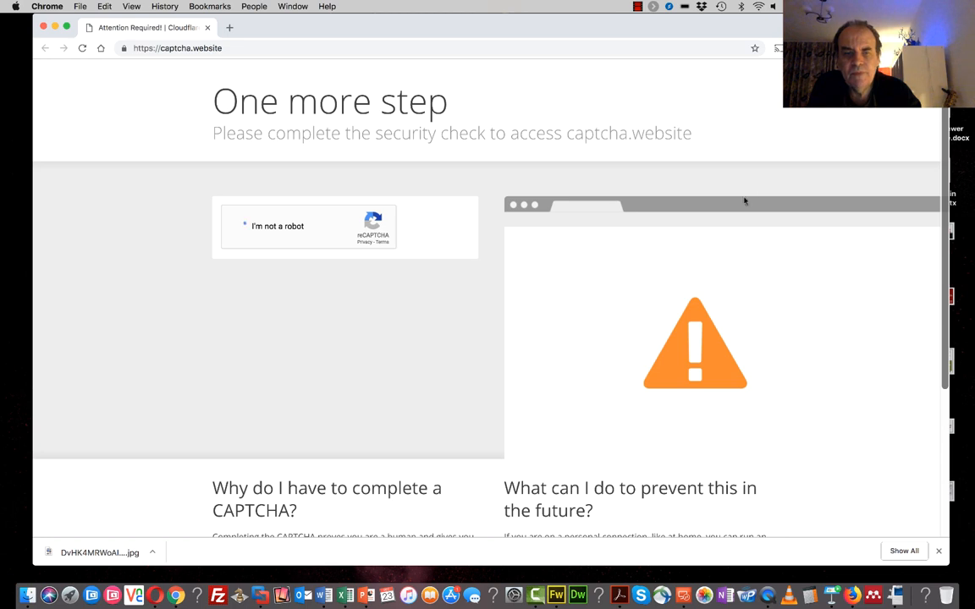
{"action": "left_click", "coordinate": [774, 87]}
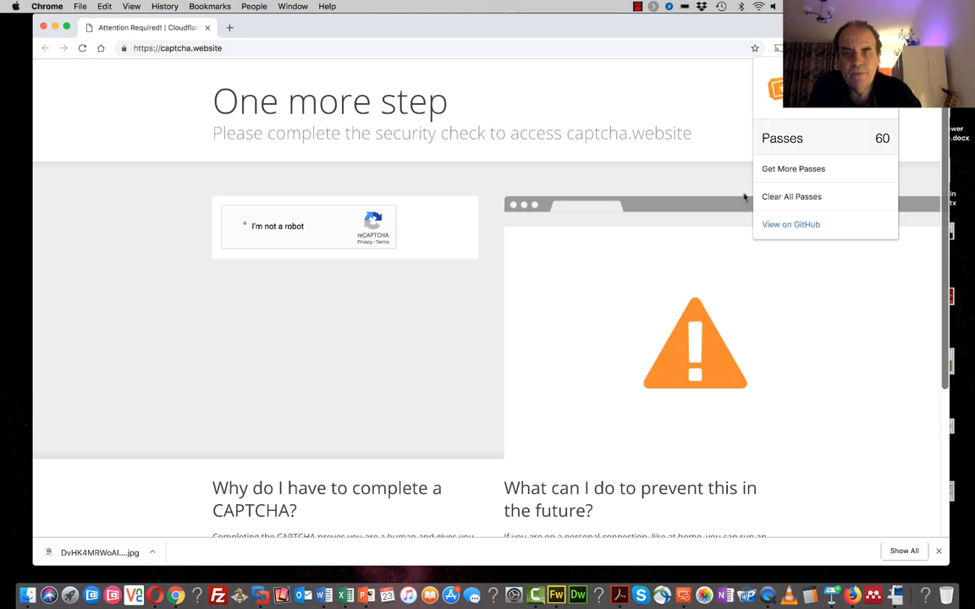
{"action": "left_click", "coordinate": [240, 226]}
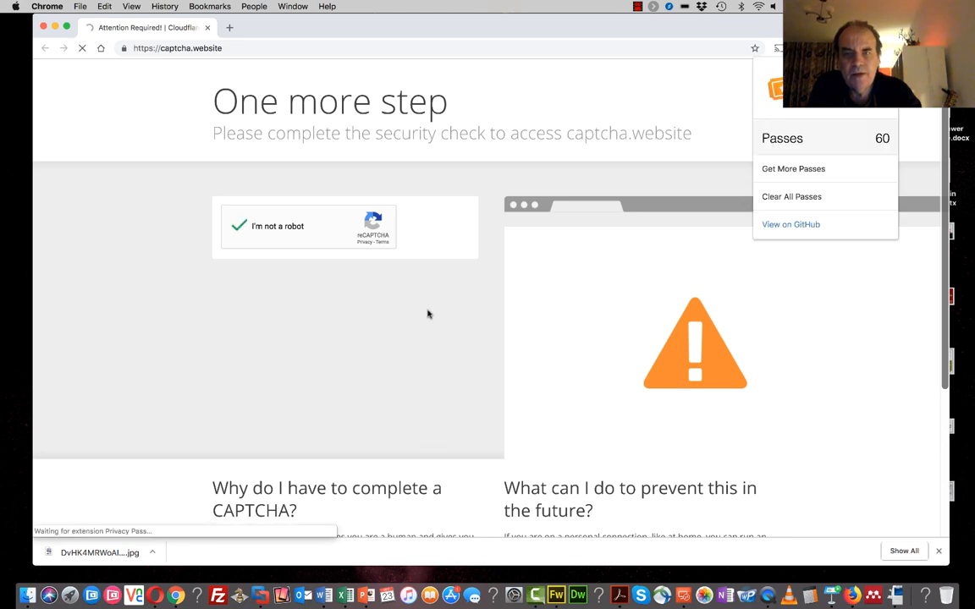